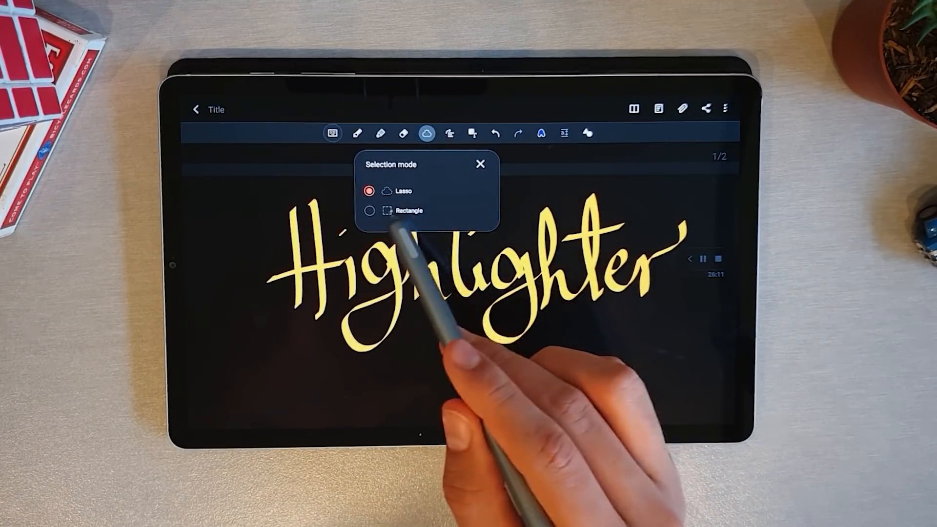
Keep Lasso selection and select one letter of handwritten 'Highlighter' with a tap
left_click(480, 164)
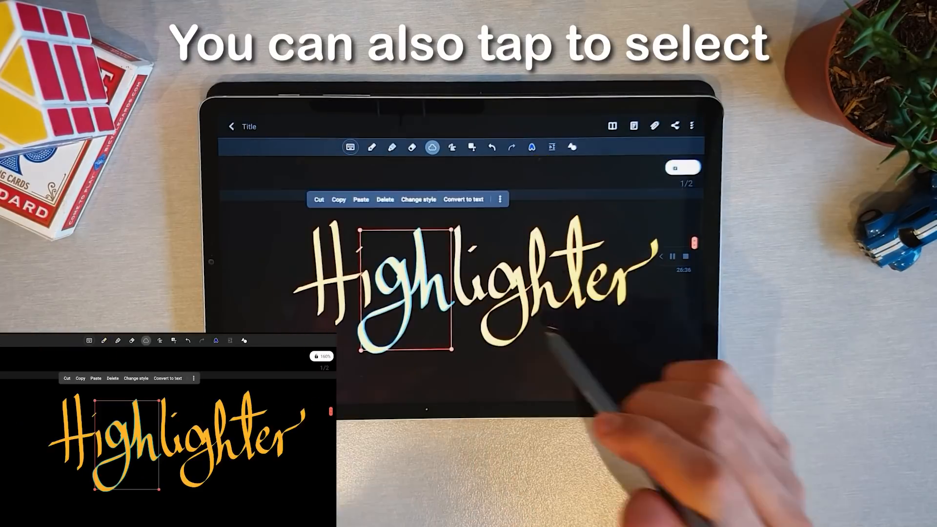
left_click(621, 273)
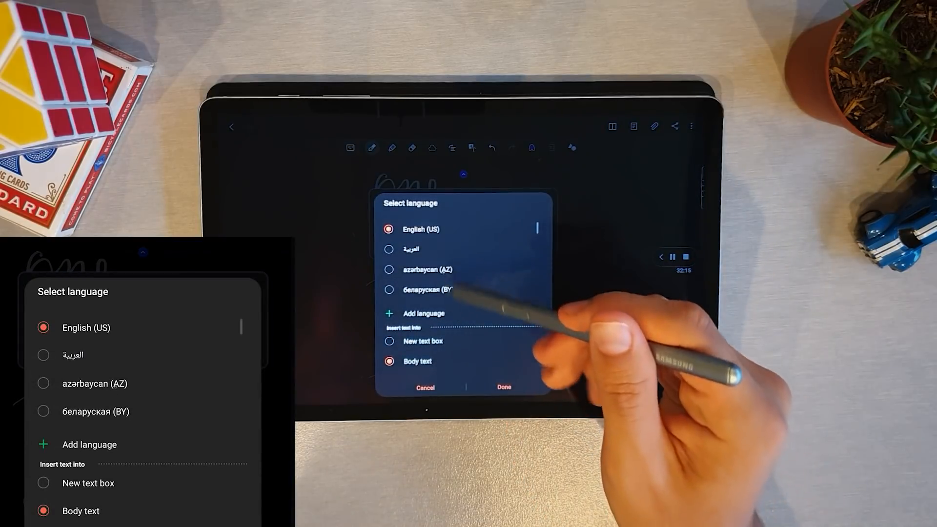
Convert handwritten 'one two three' into a new text box, then again into body text
scroll("down", 3)
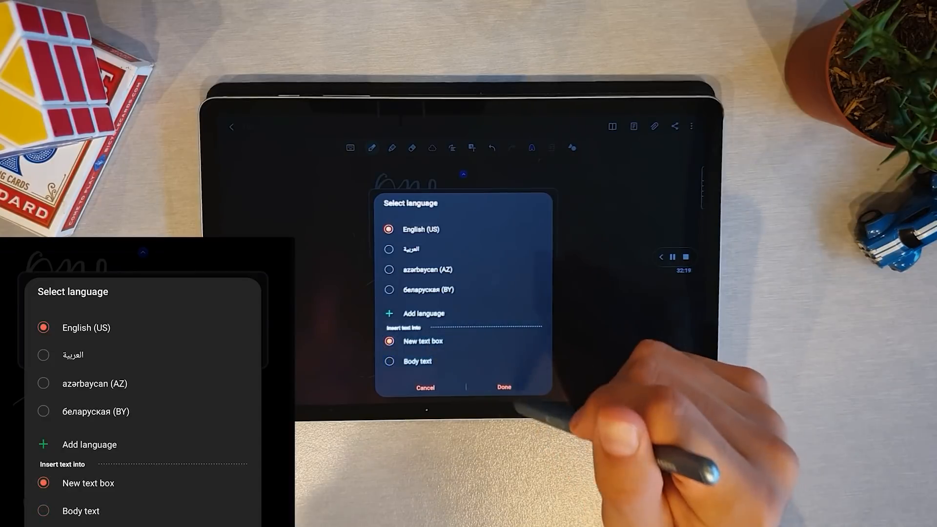
left_click(504, 388)
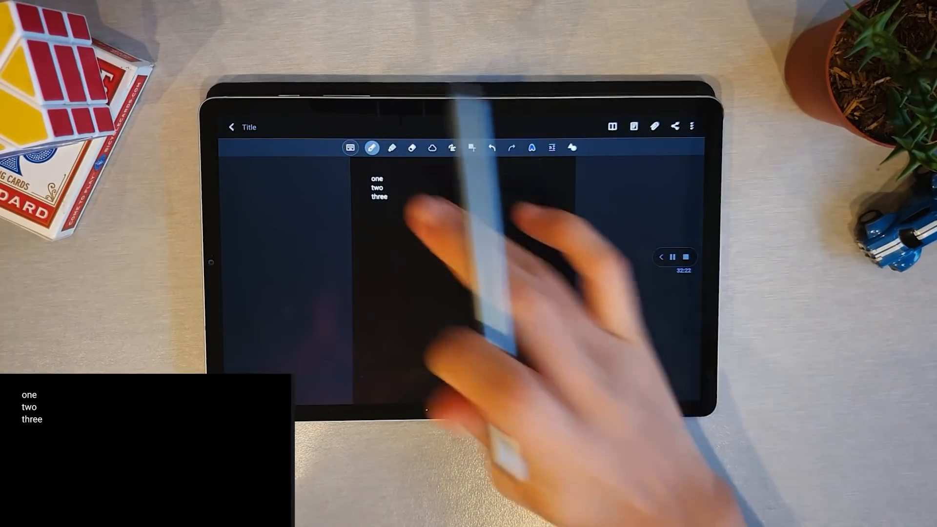
left_click(463, 215)
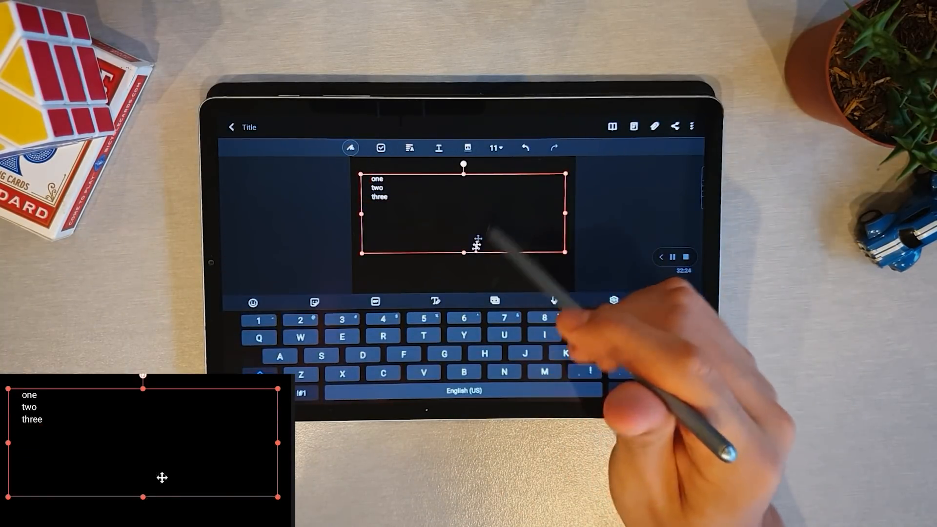
left_click(613, 301)
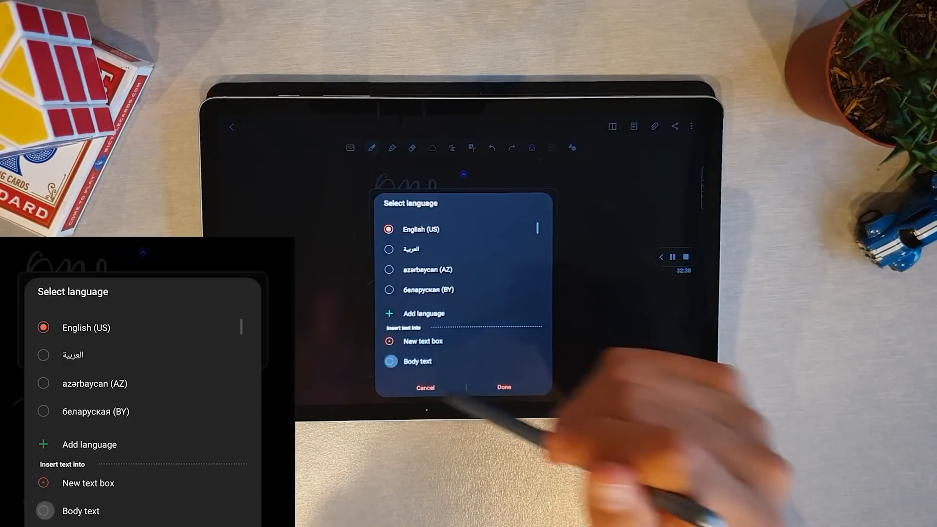
left_click(504, 387)
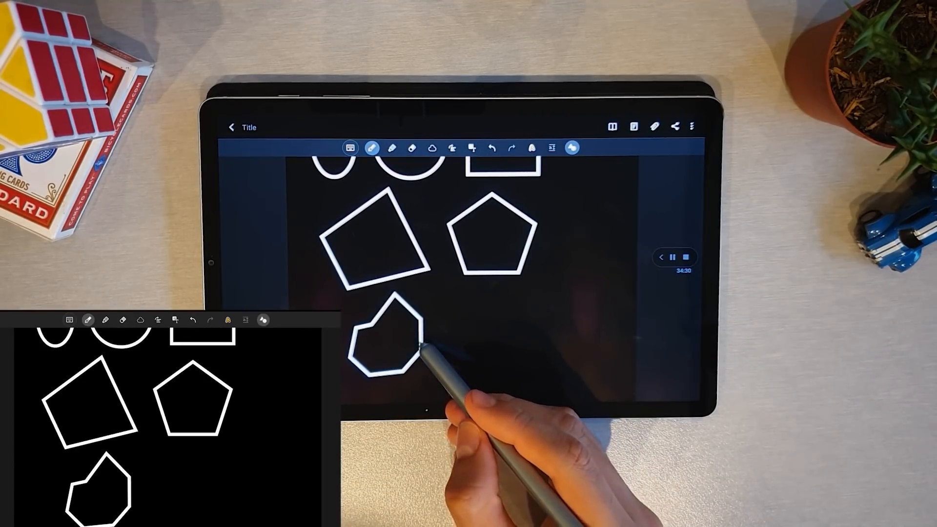
Switch the eraser to Area mode and enlarge its size
left_click(410, 139)
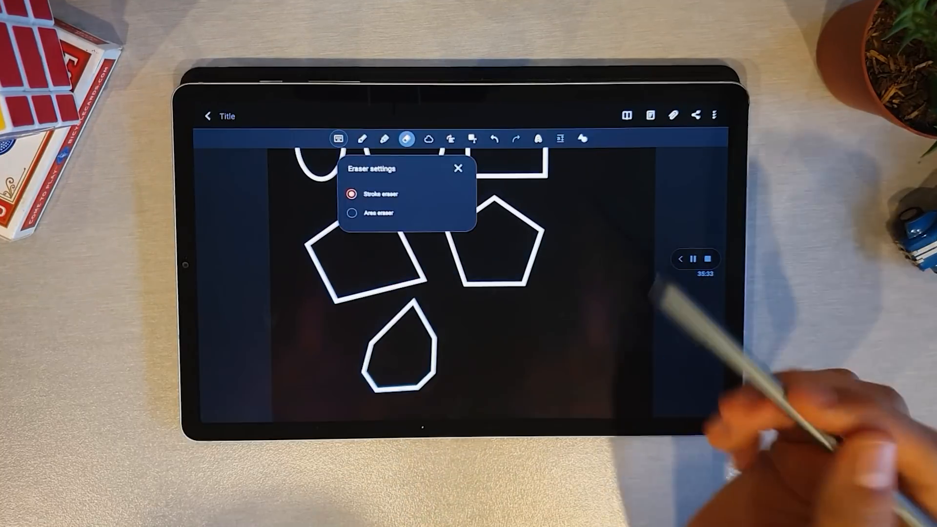
left_click(459, 169)
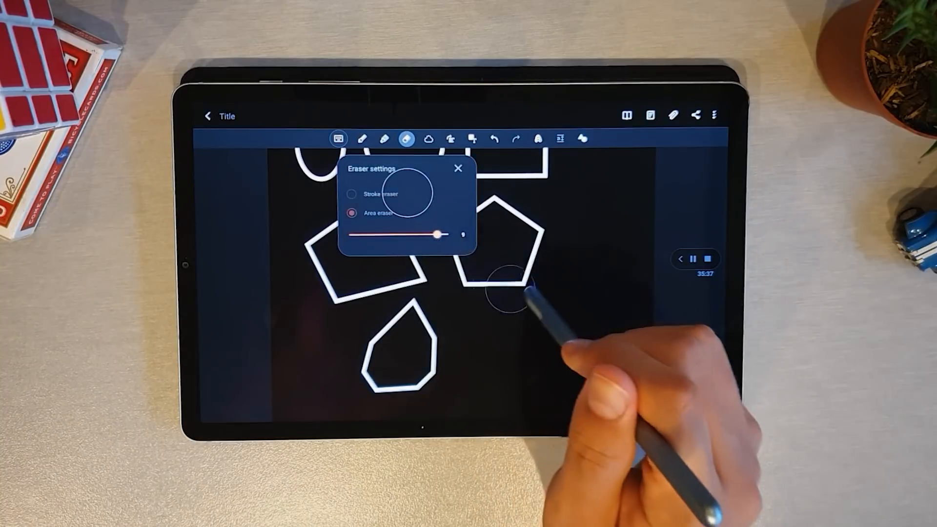
left_click(459, 169)
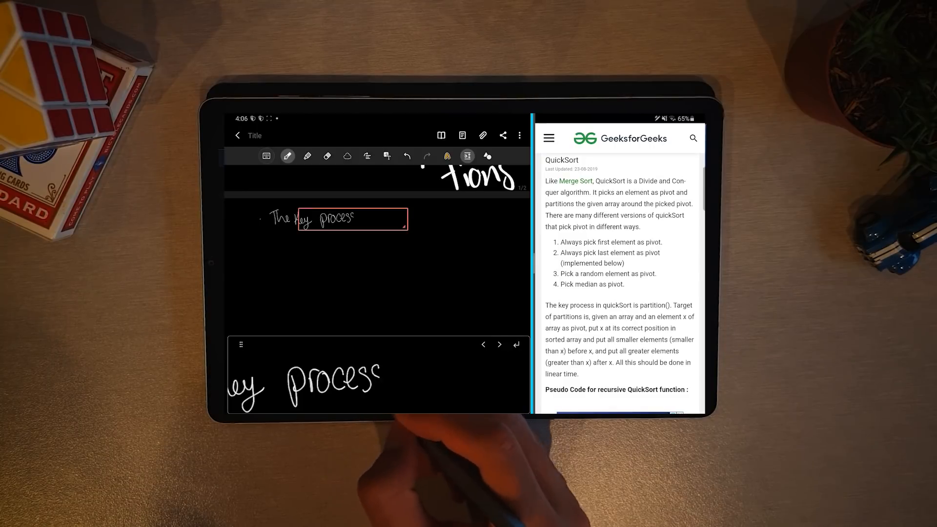
Handwrite 'The key process in Quick Sort is partition' into the note beside the article
type("in O")
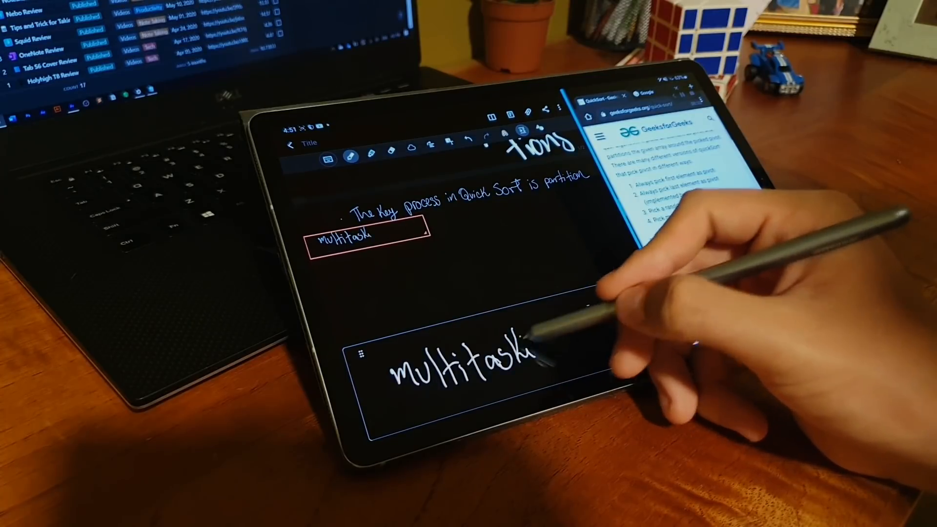
type("ing")
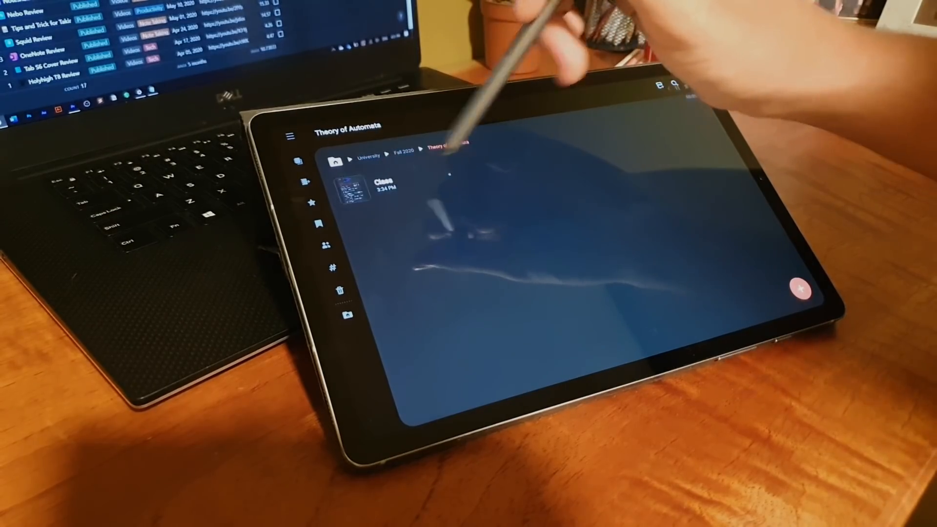
Open the Class note from the Theory of Automata folder
left_click(352, 185)
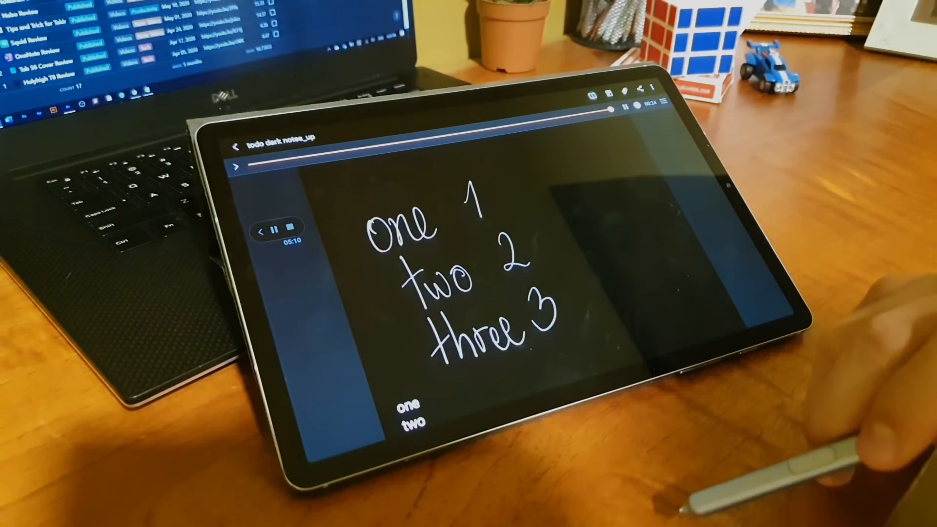
Play back the writing of 'One 1, two 2, three 3' from the playback bar
left_click(636, 89)
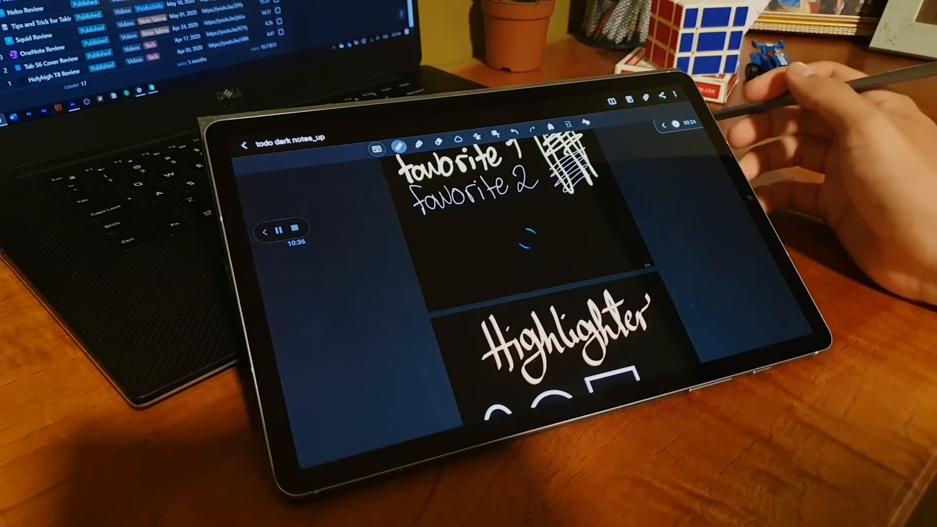
Show the note's overflow options: save as file, page template, background color
left_click(673, 95)
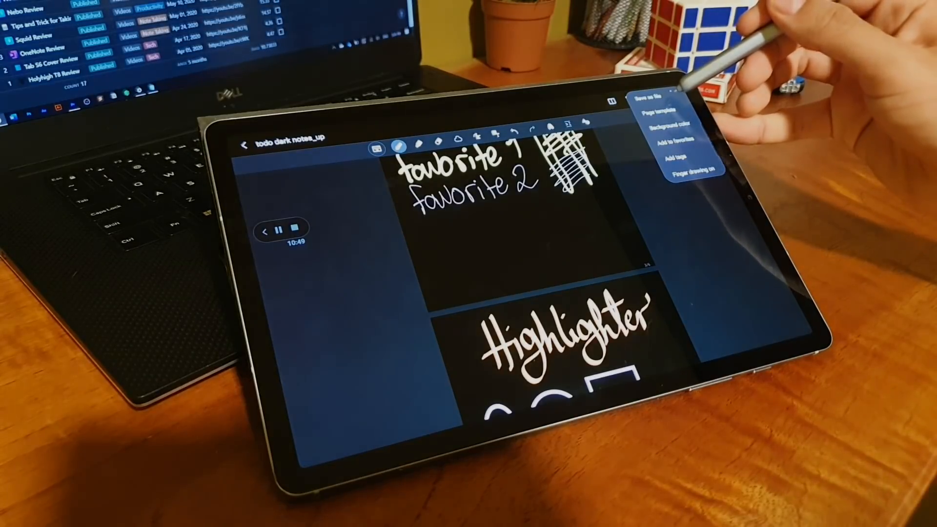
Confirm the background colour with Apply Dark mode kept, then go to Samsung Notes settings
left_click(659, 96)
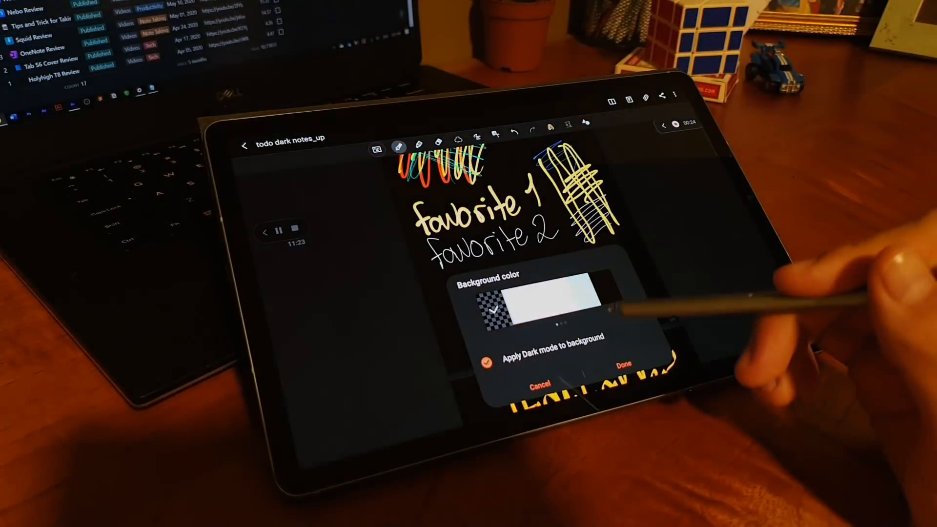
left_click(624, 363)
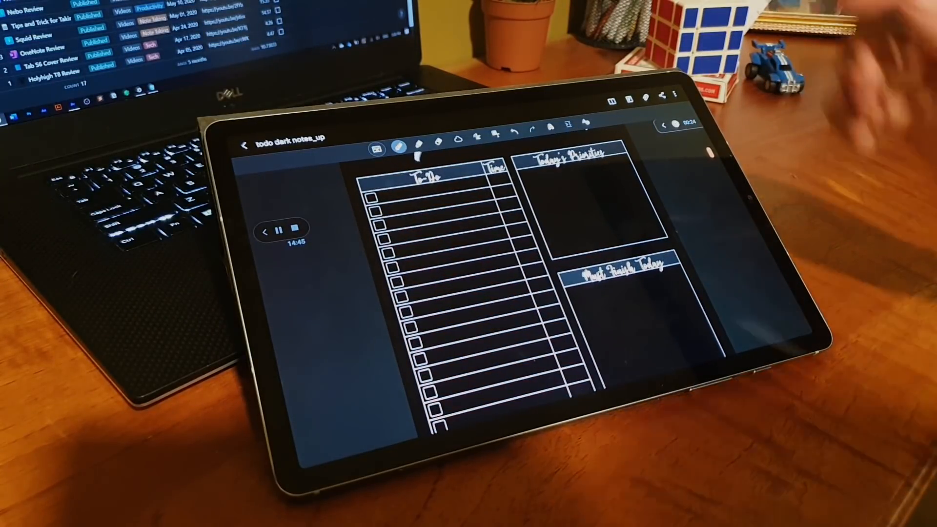
left_click(244, 145)
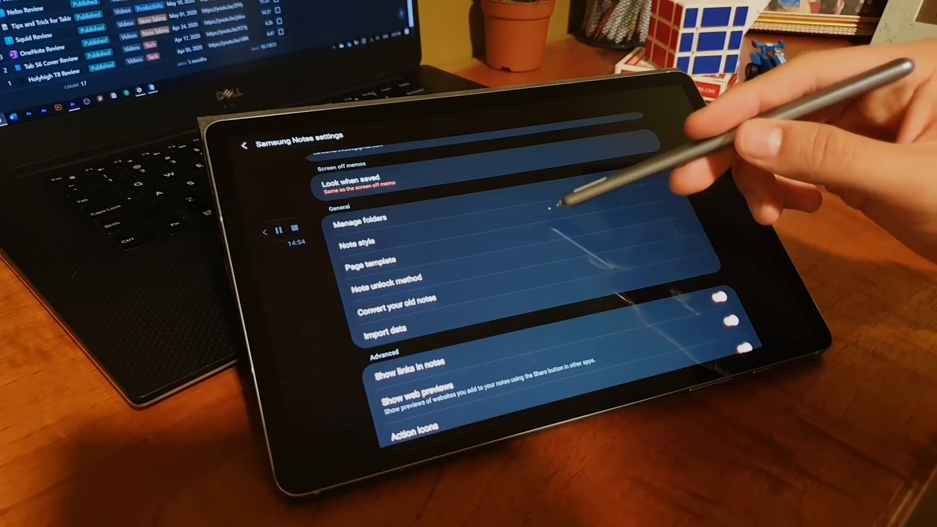
View Note style for new notes, then the 'Look when saved' screen-off memo option
left_click(359, 242)
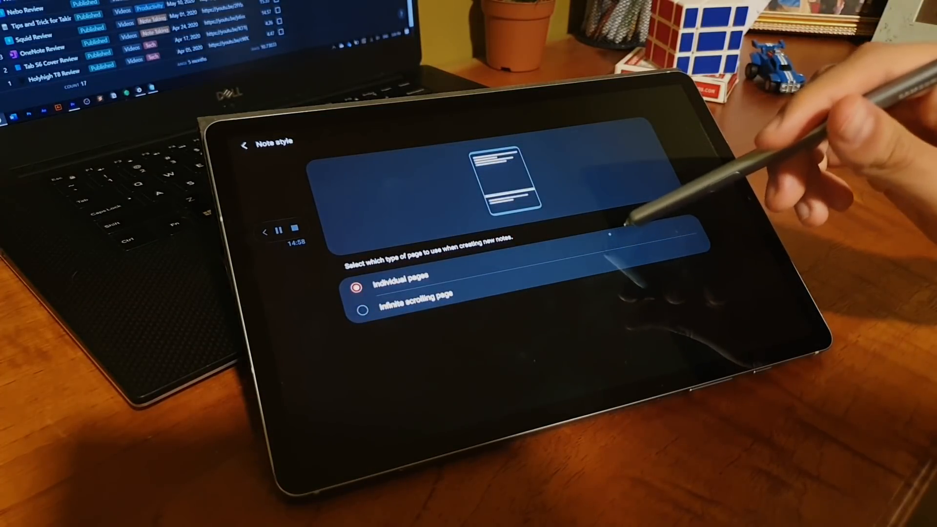
left_click(244, 144)
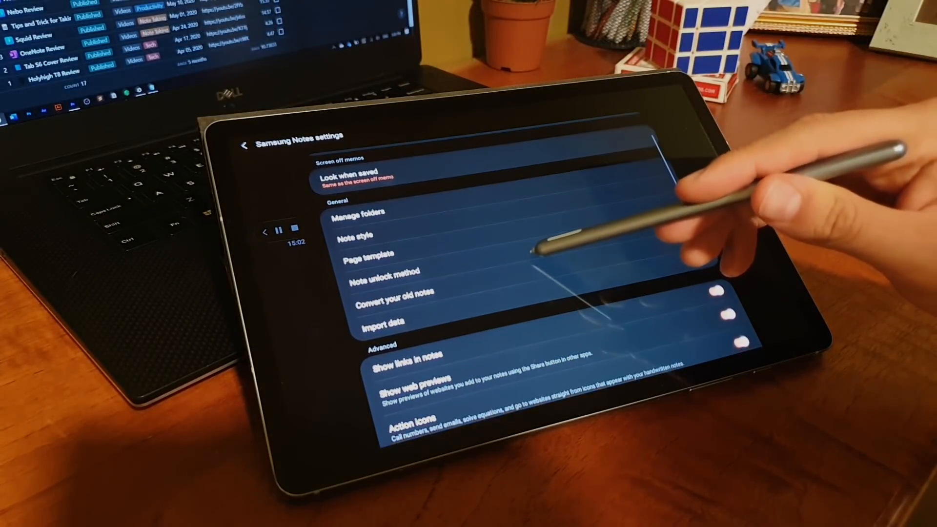
left_click(391, 272)
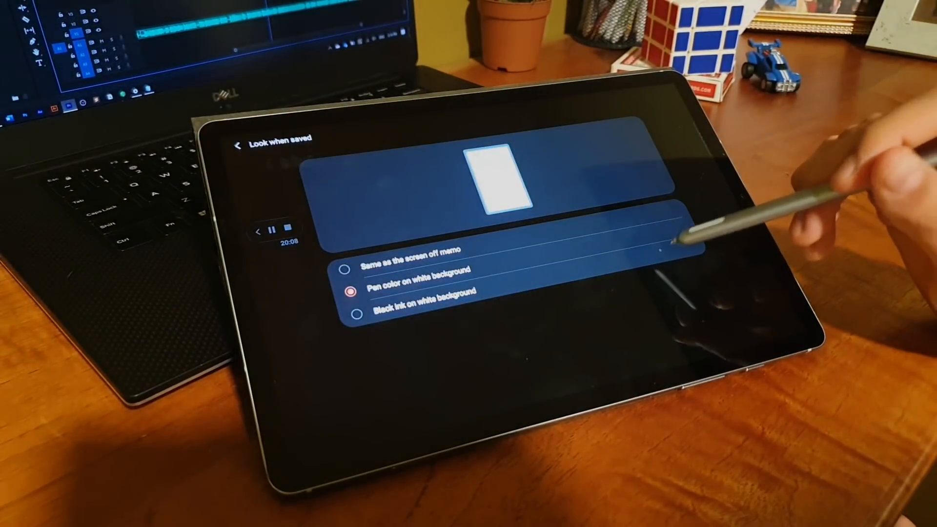
View the synced All notes list on the phone with the Samsung Notes Review note
left_click(348, 261)
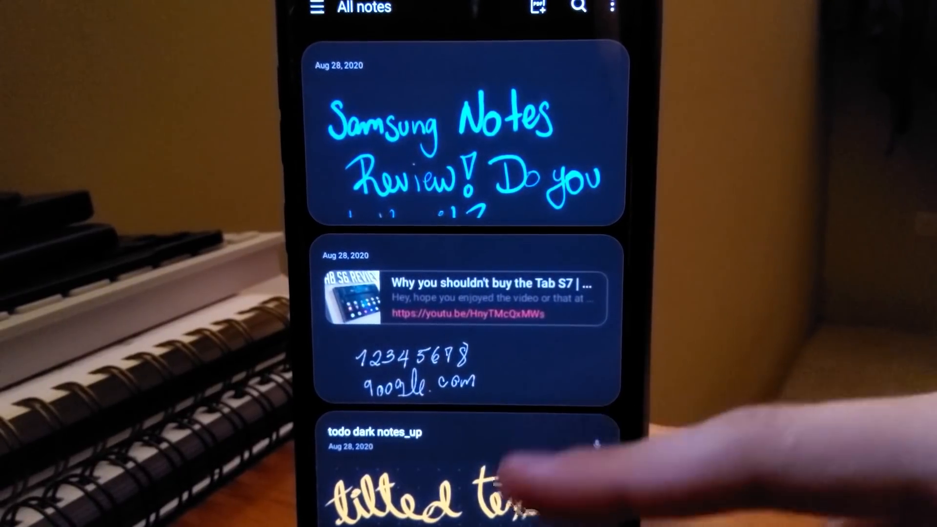
Scroll the note list to reach the unconverted old notes in Uncategorized
scroll("down", 3)
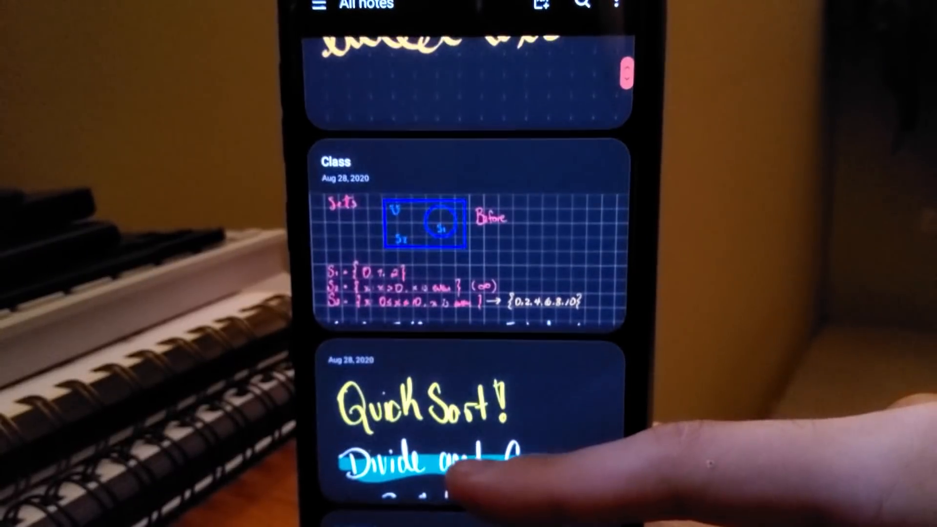
scroll("up", 3)
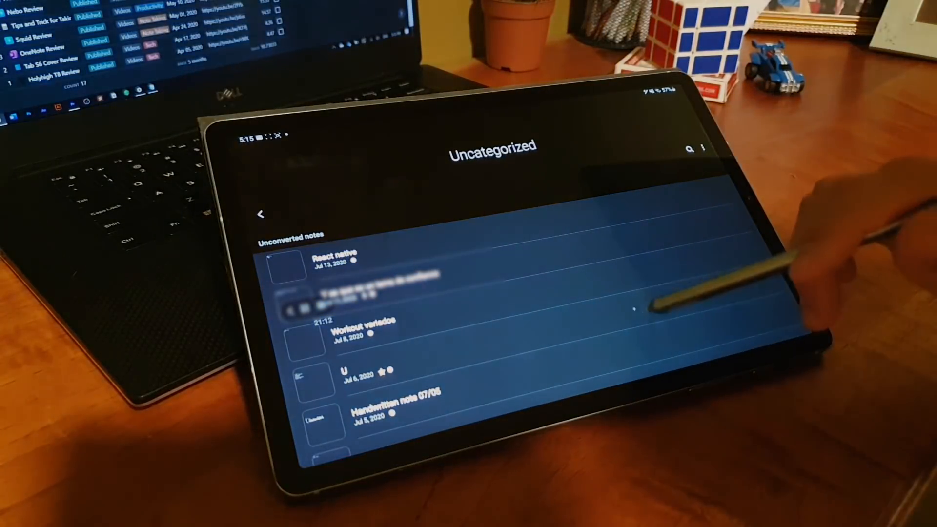
Select an unconverted note and install the Samsung Notes Add-ons app when prompted
left_click(334, 257)
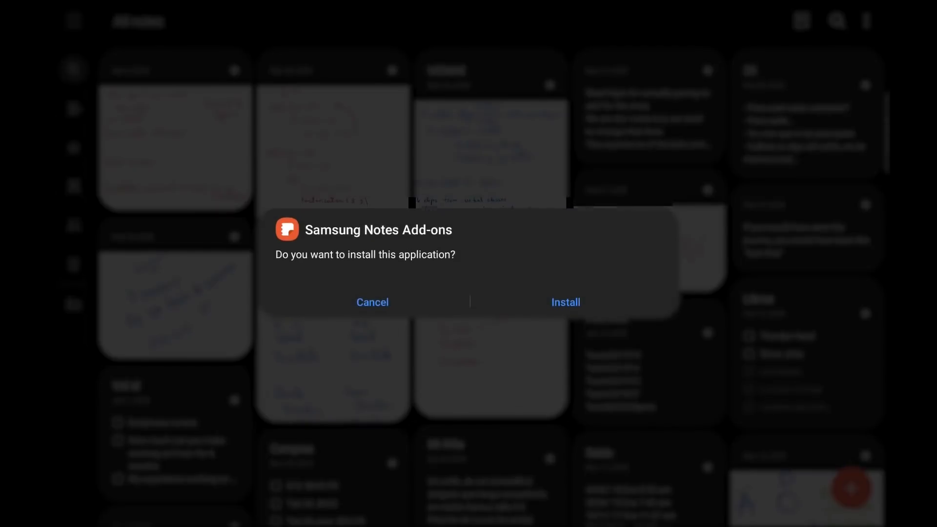
left_click(565, 302)
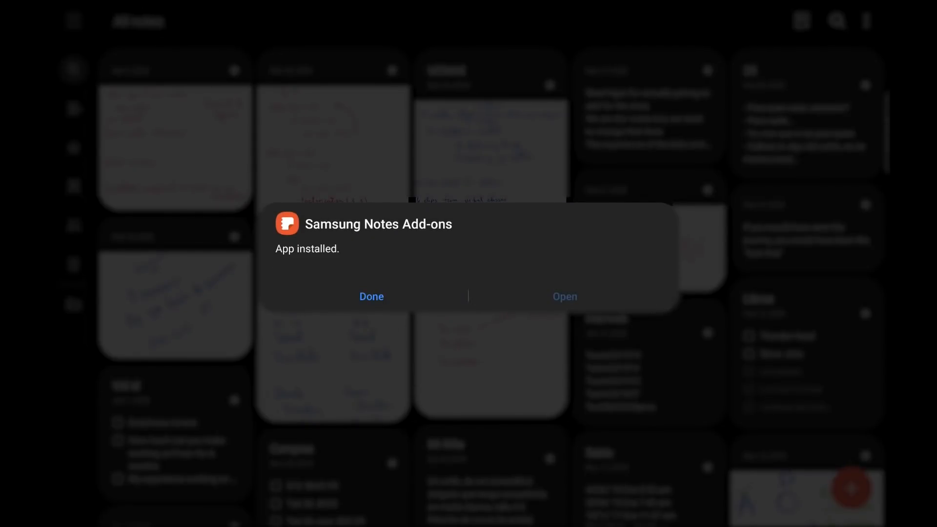